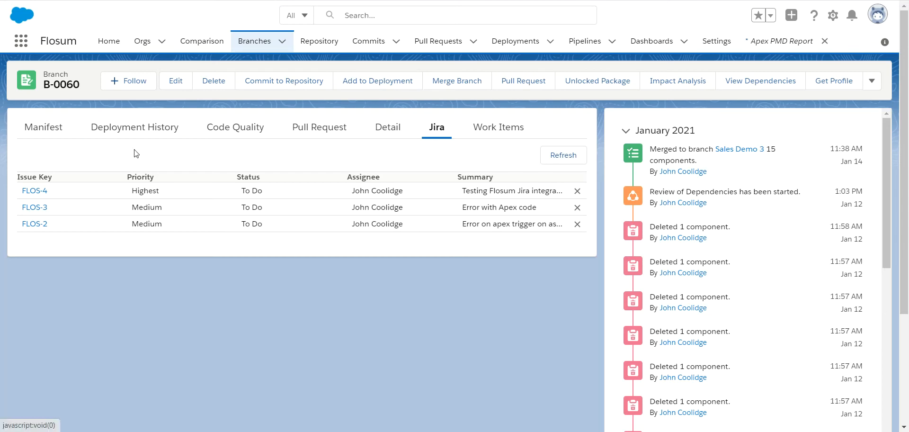
mouse_move(274, 294)
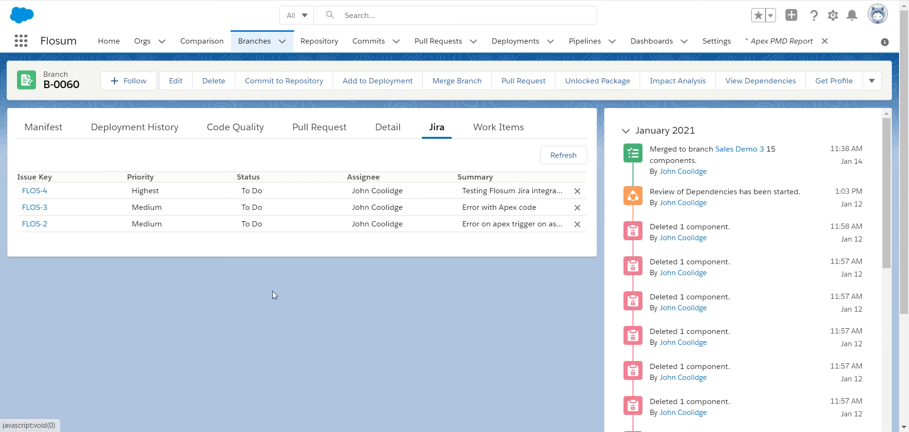
mouse_move(55, 86)
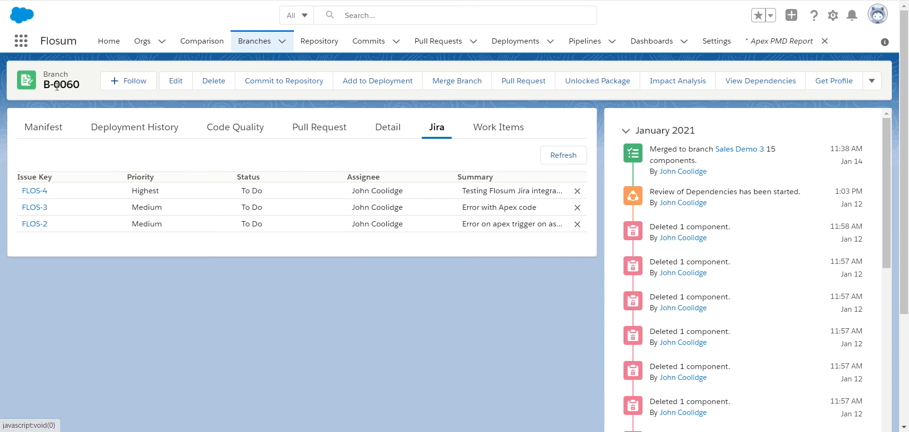
mouse_move(34, 190)
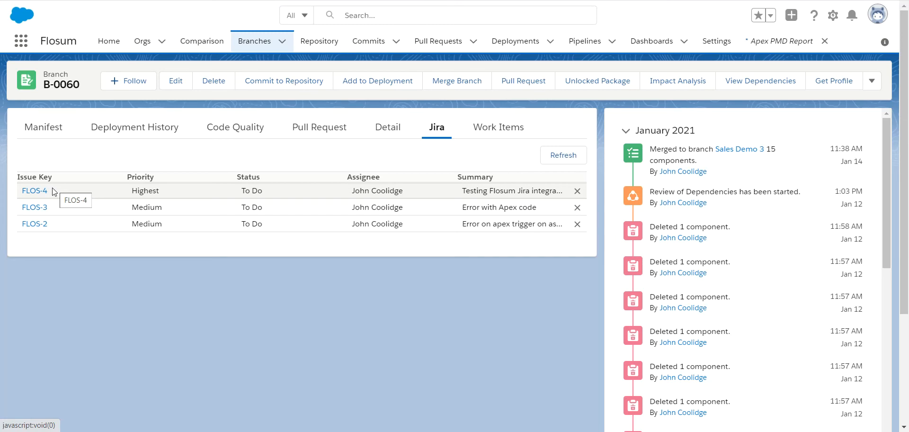
mouse_move(397, 356)
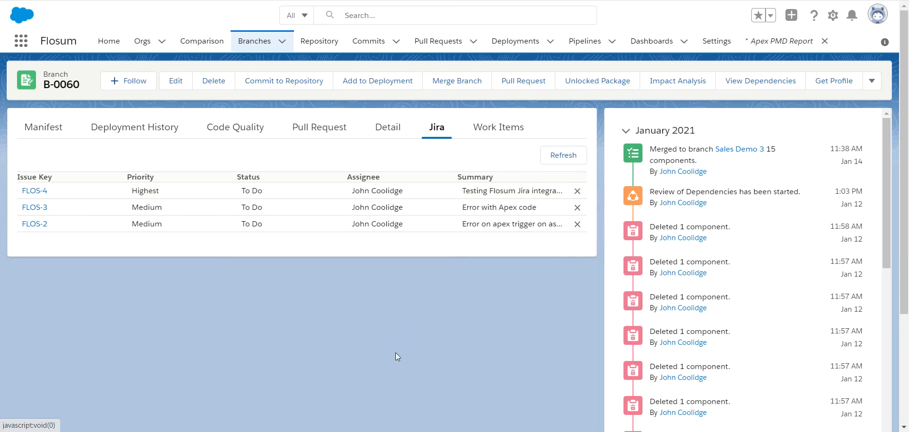
mouse_move(177, 400)
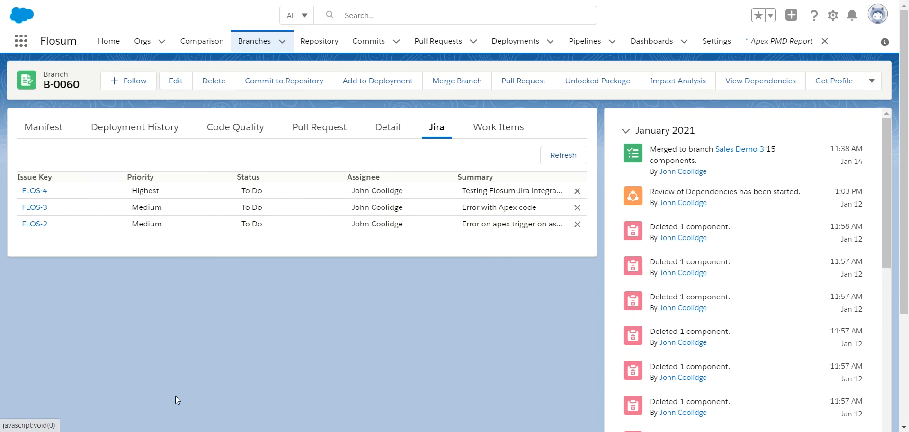
mouse_move(139, 379)
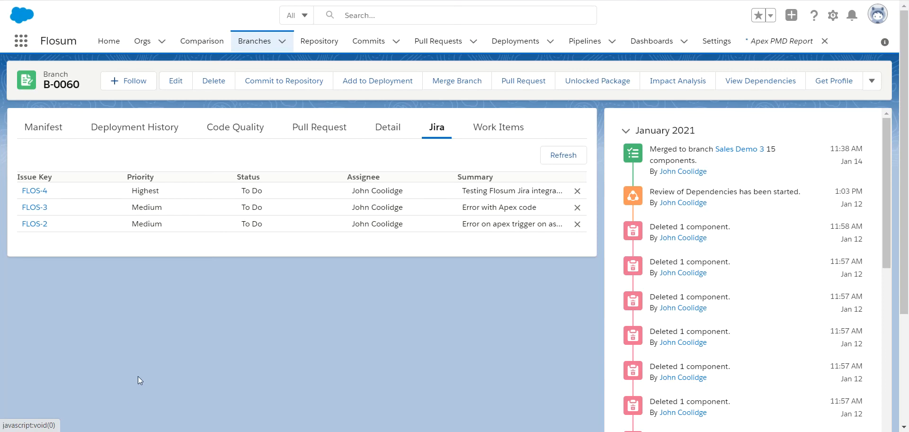
mouse_move(144, 354)
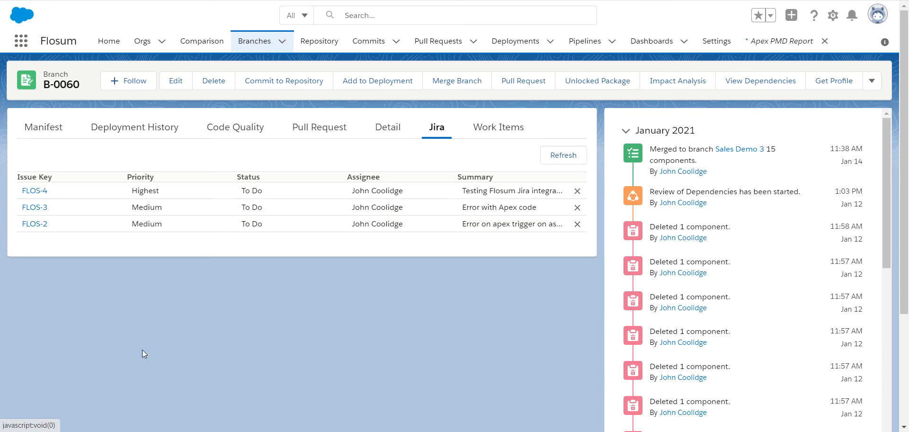
mouse_move(187, 250)
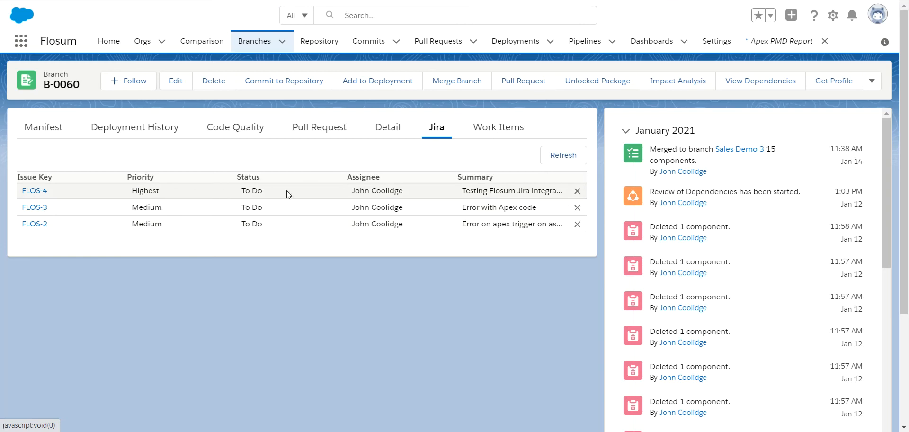
mouse_move(173, 220)
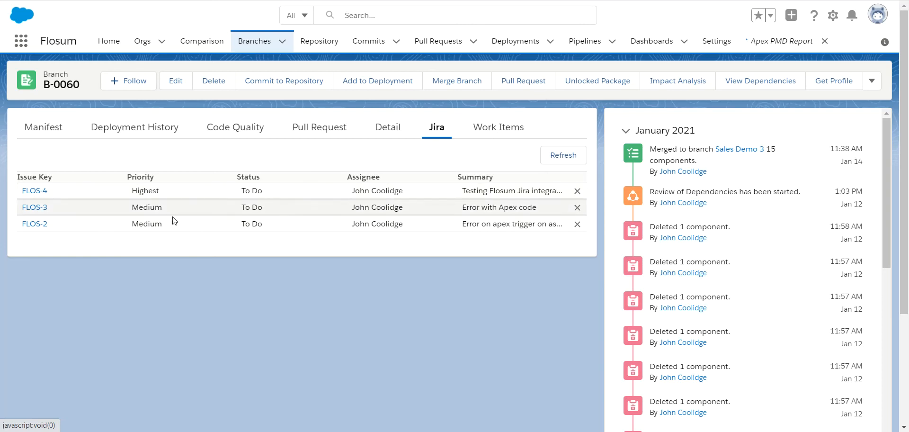
mouse_move(358, 236)
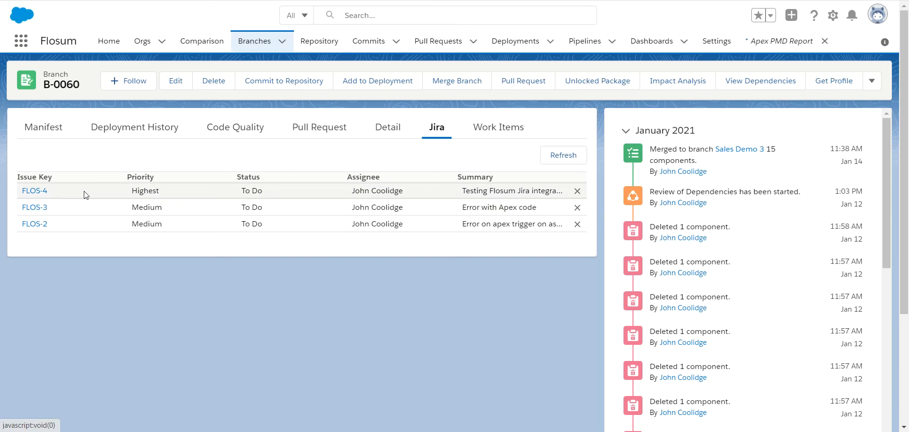
mouse_move(287, 199)
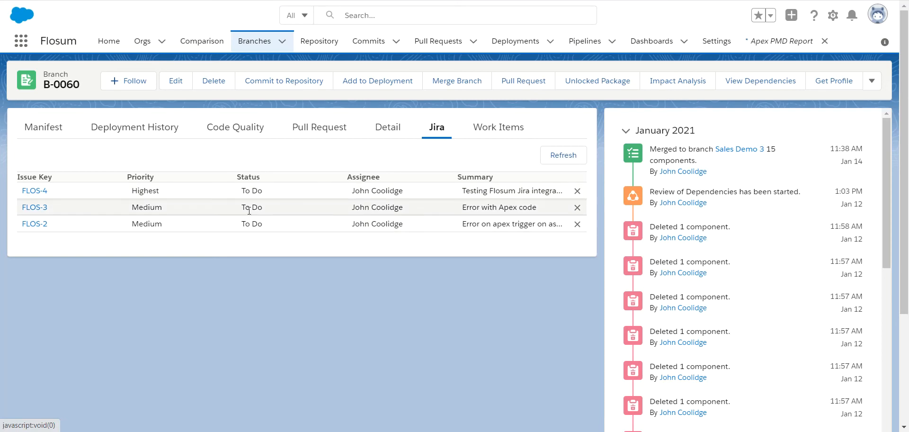
mouse_move(252, 223)
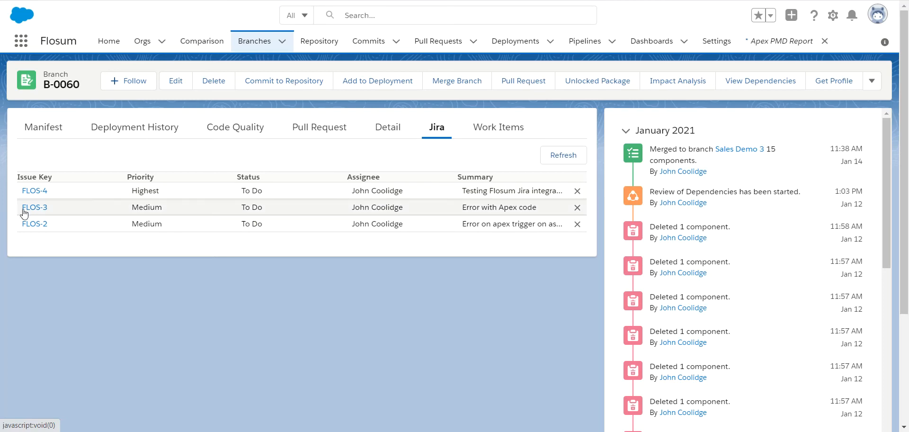
View linked issue FLOS-3, then start Search Jira Issue from branch B-0060's actions.
left_click(34, 207)
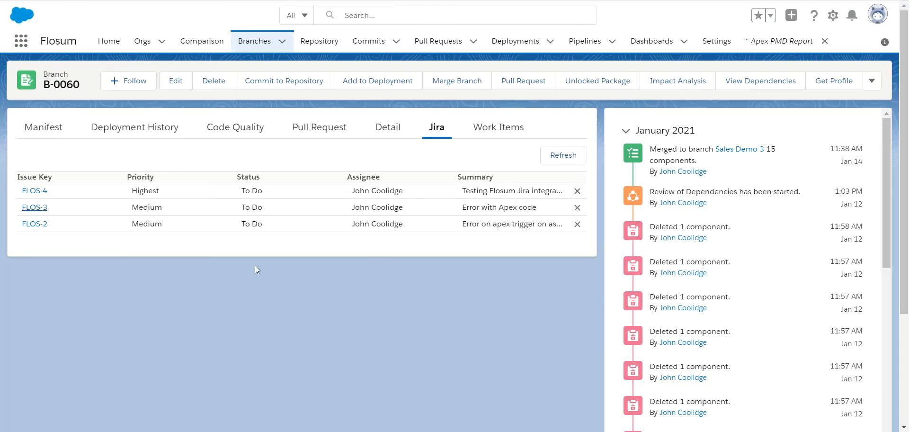
mouse_move(873, 81)
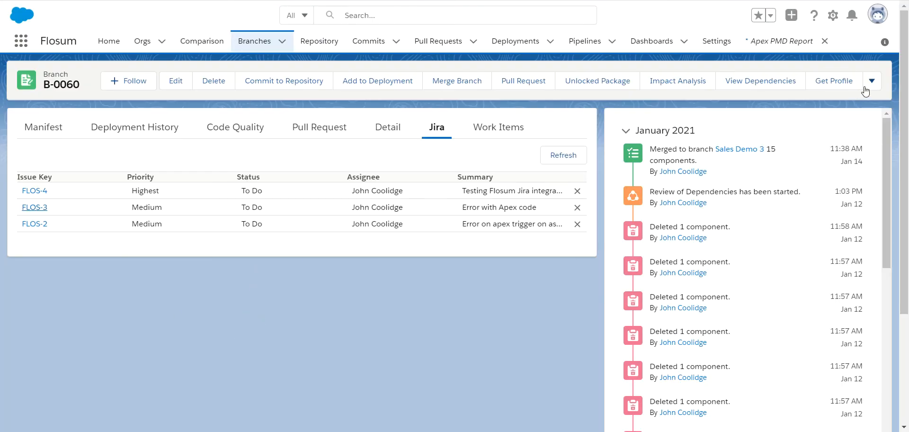
left_click(871, 80)
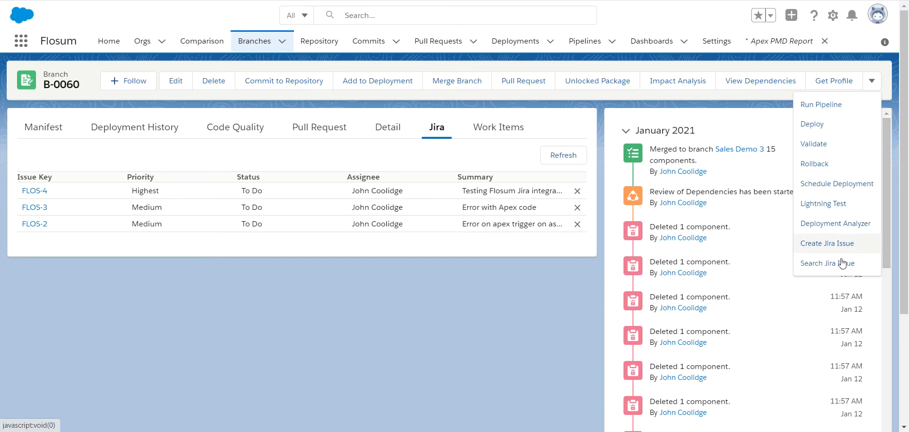
left_click(828, 263)
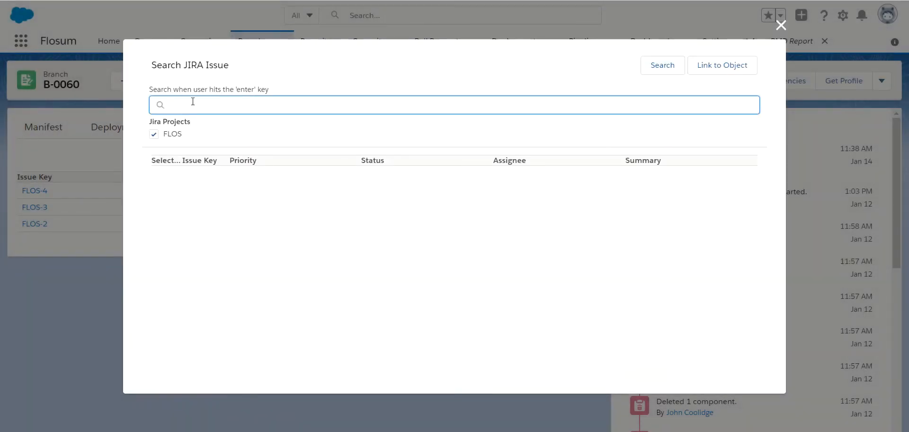
Search FLOS issues for 'apex' and view FLOS-7 among the three results.
type("apex")
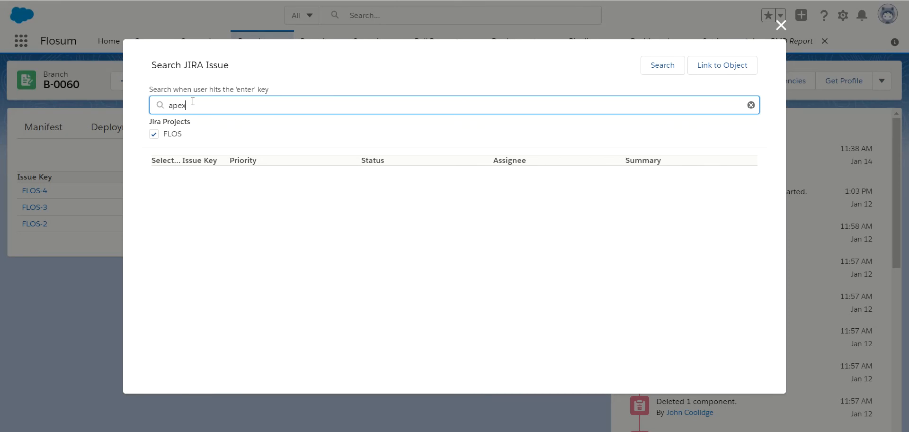
key("enter")
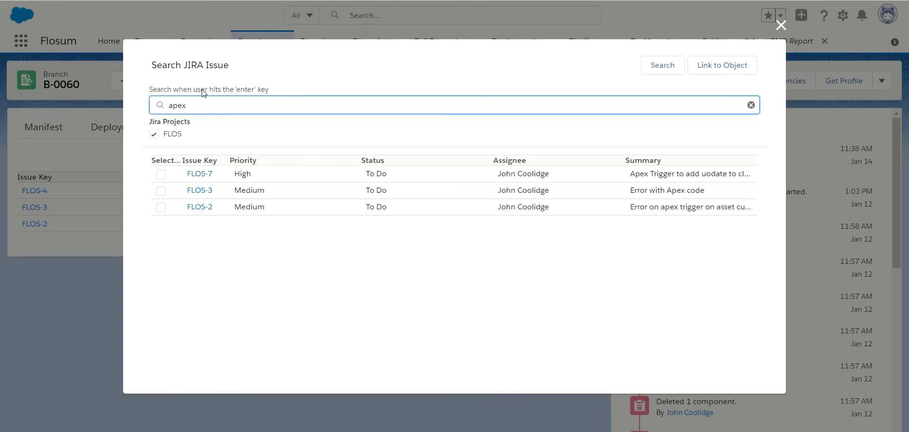
mouse_move(347, 88)
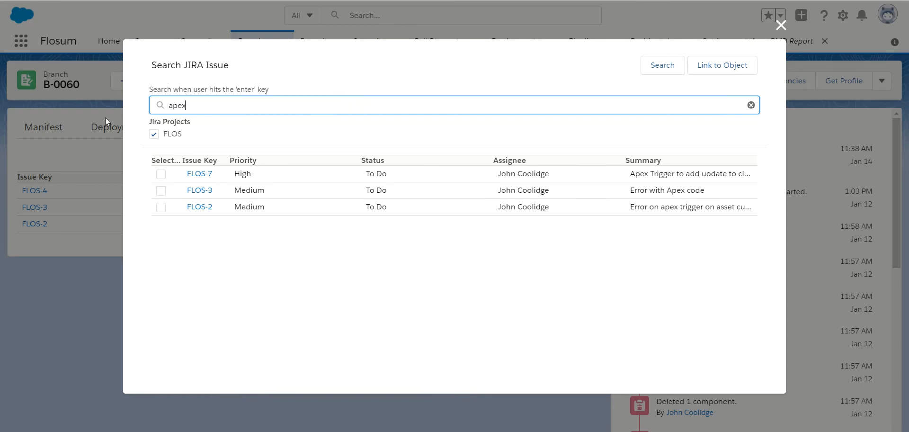
mouse_move(176, 133)
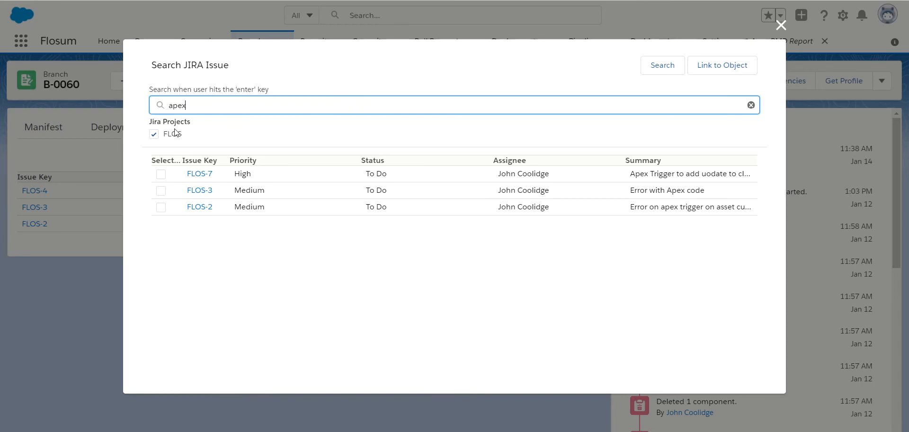
mouse_move(174, 152)
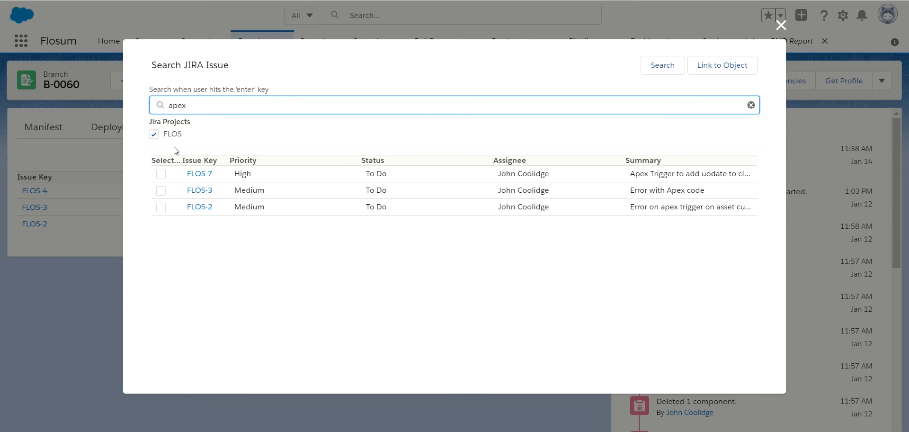
mouse_move(181, 121)
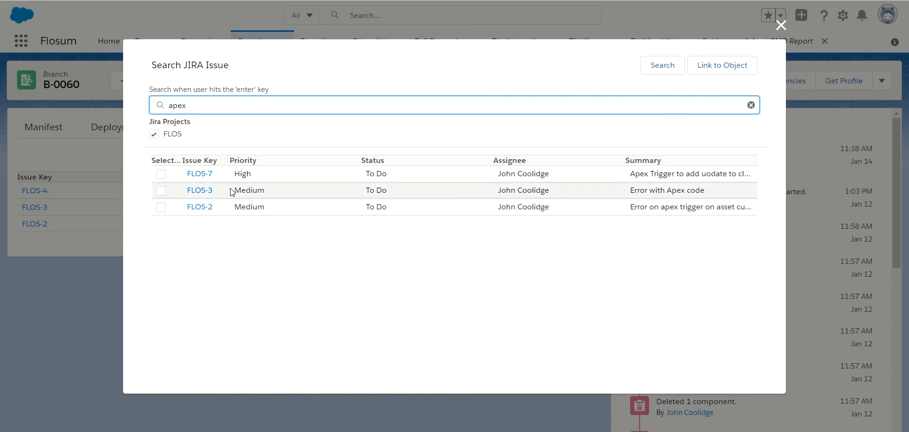
mouse_move(199, 206)
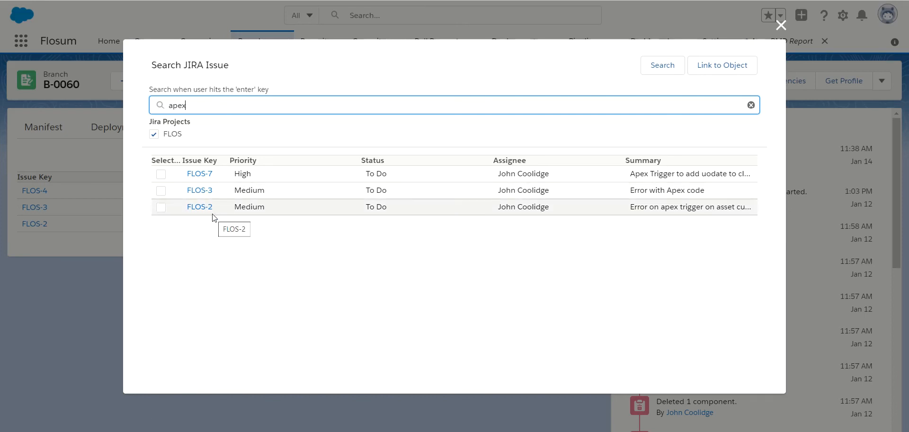
mouse_move(199, 173)
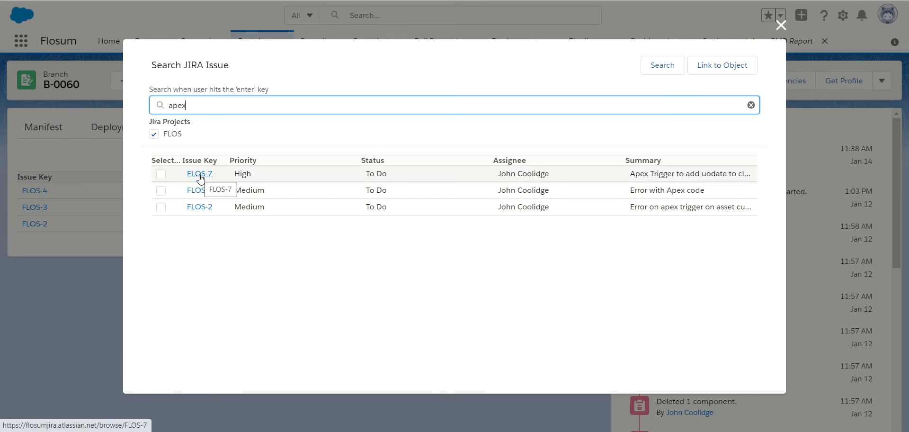
left_click(199, 174)
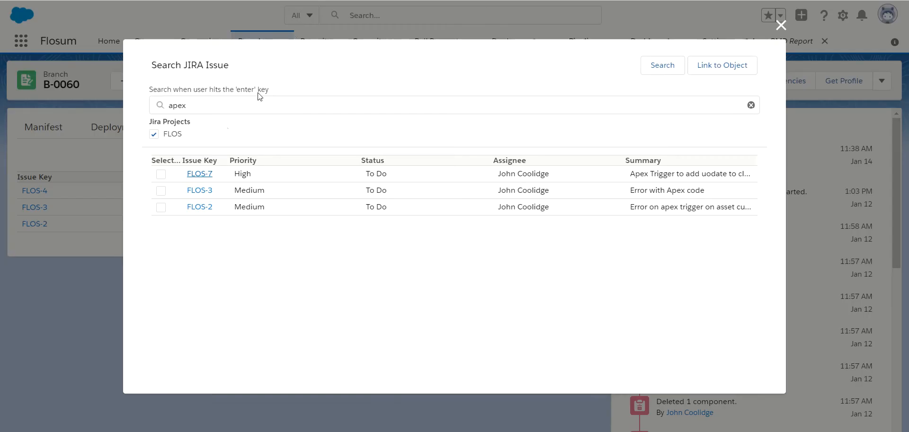
Select FLOS-7, FLOS-3 and FLOS-2 for linking to branch B-0060.
left_click(161, 174)
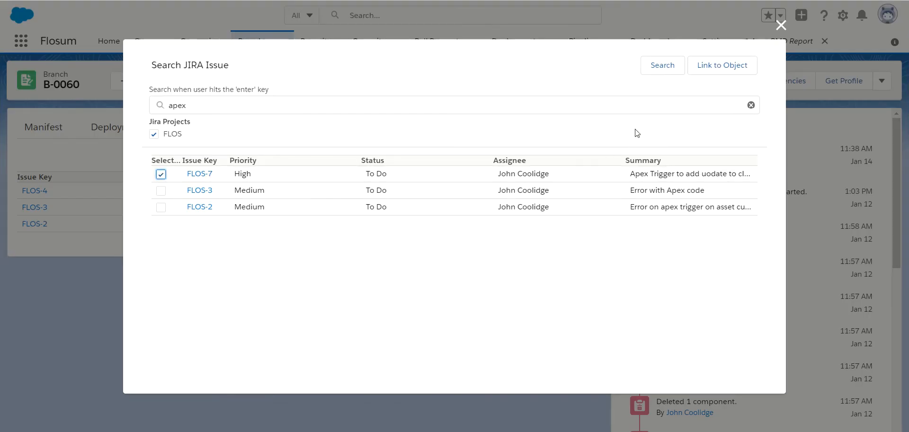
left_click(161, 190)
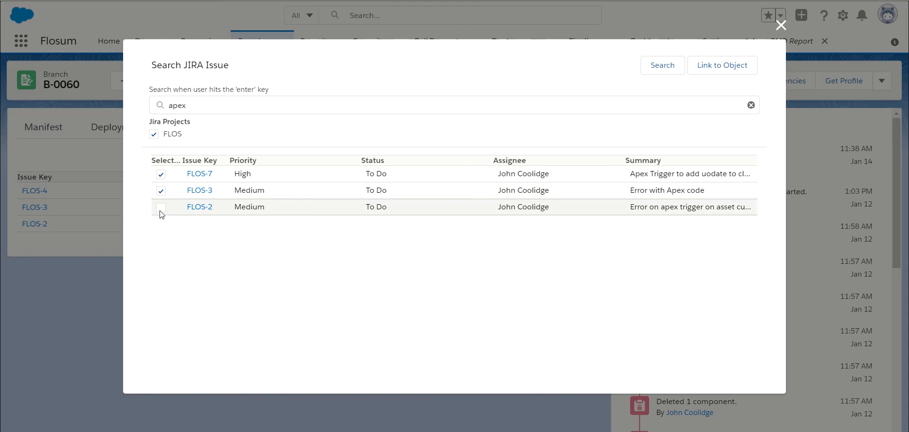
left_click(161, 208)
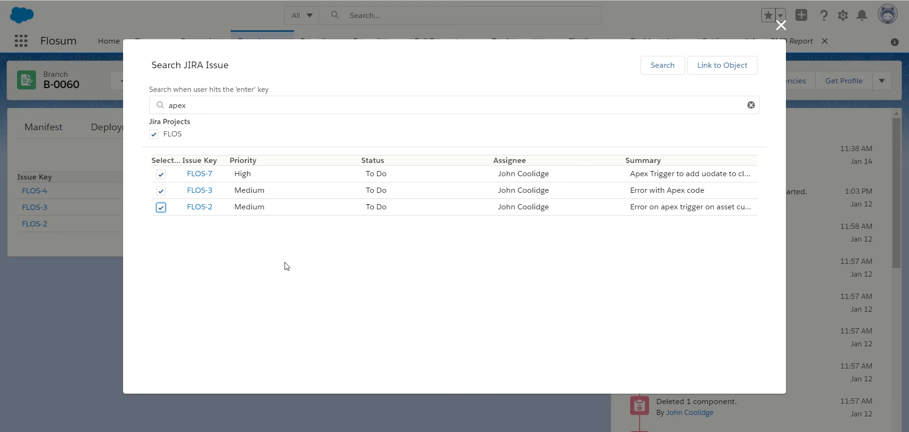
mouse_move(236, 257)
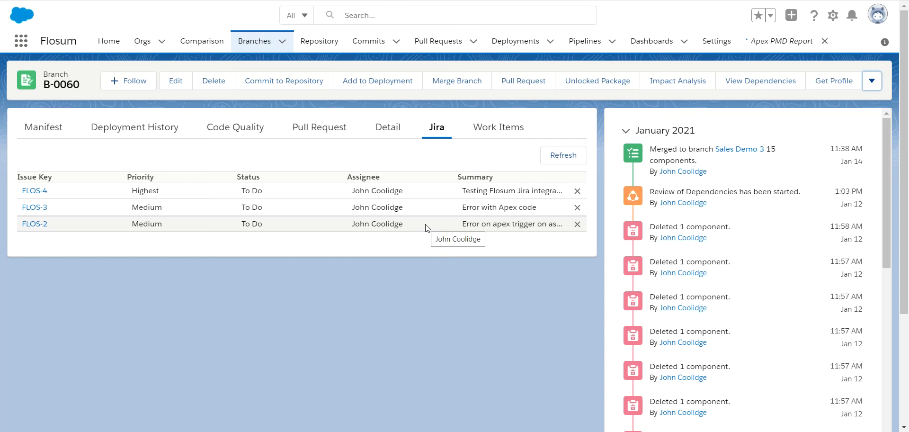
mouse_move(632, 170)
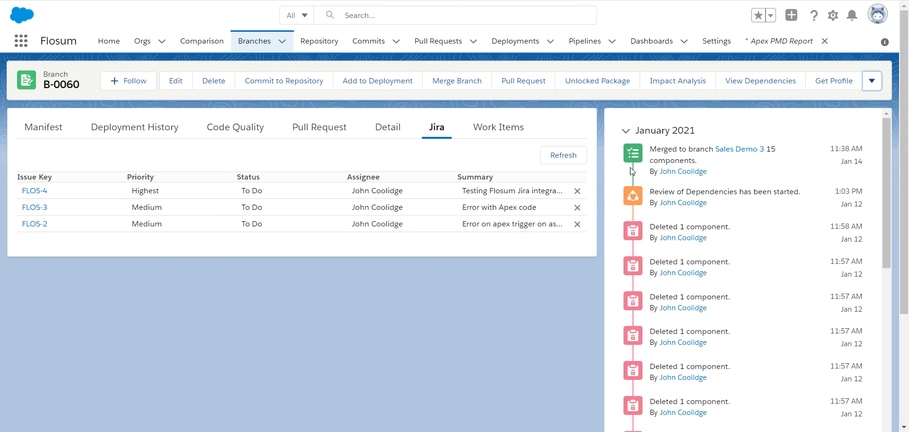
mouse_move(631, 174)
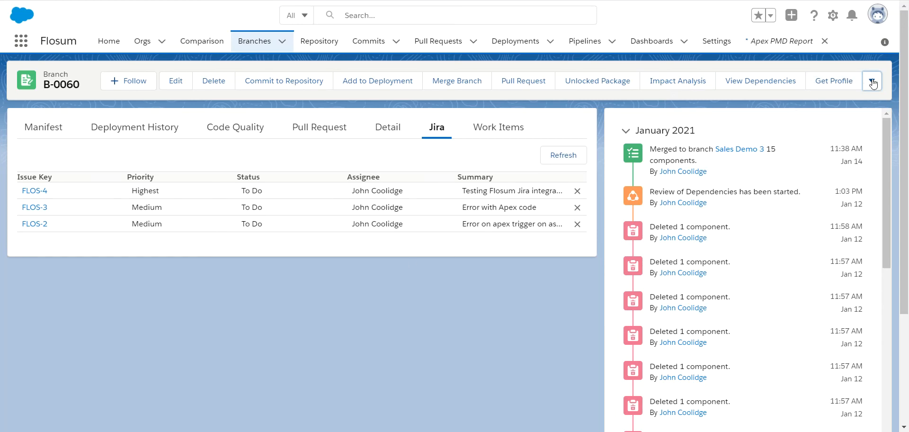
Show the further actions for branch B-0060.
left_click(872, 80)
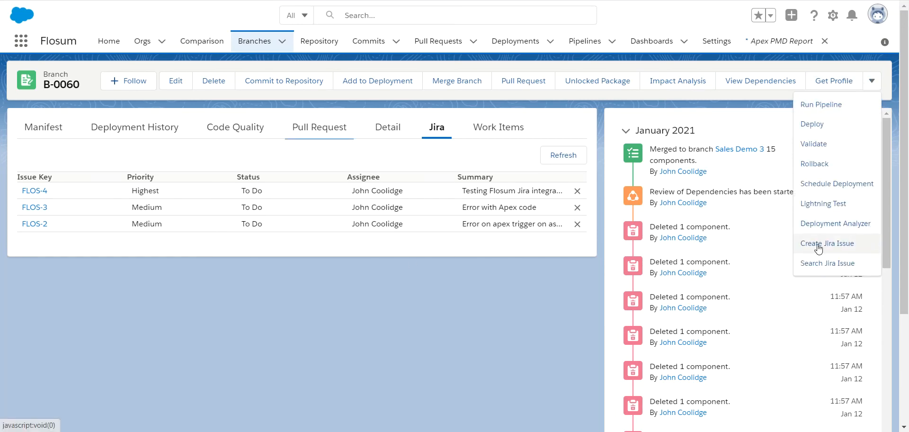
Start a new Jira issue for FlosumDemo with issue type Improvement.
left_click(828, 242)
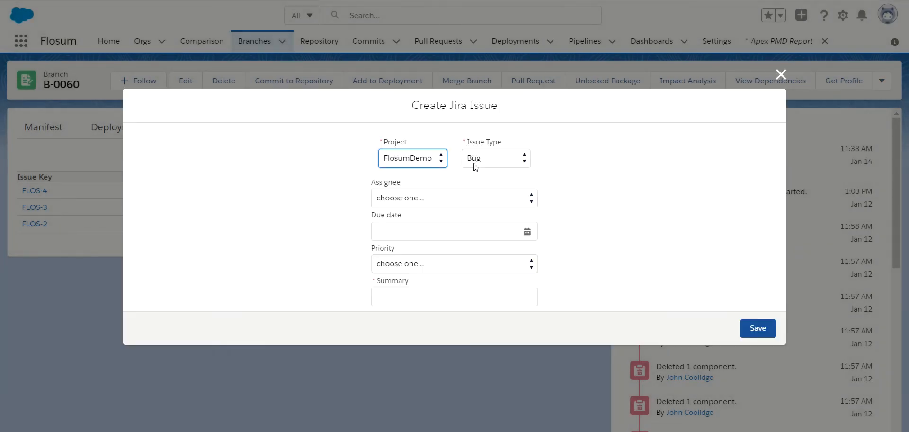
left_click(495, 158)
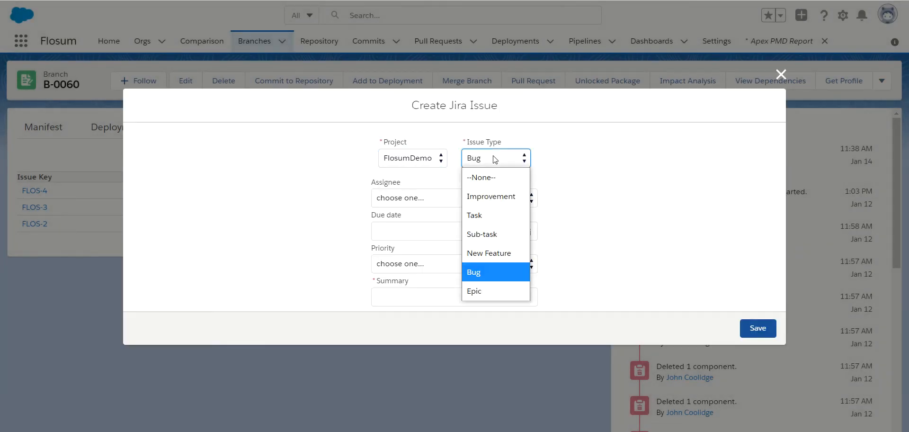
mouse_move(496, 177)
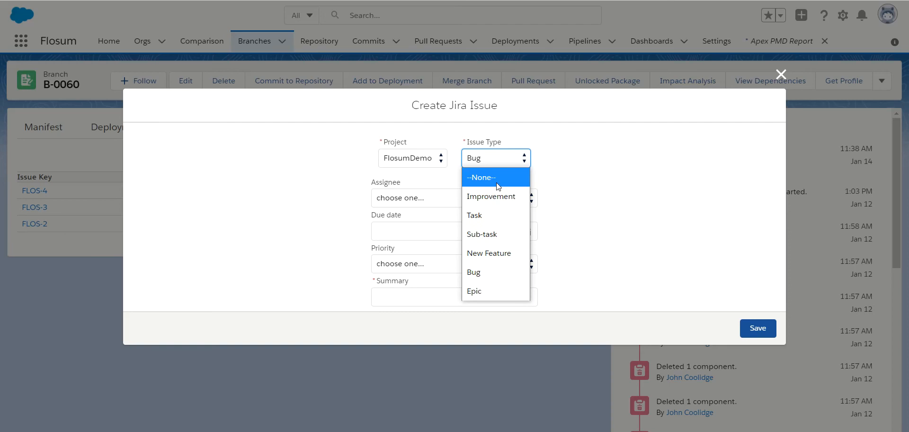
left_click(491, 196)
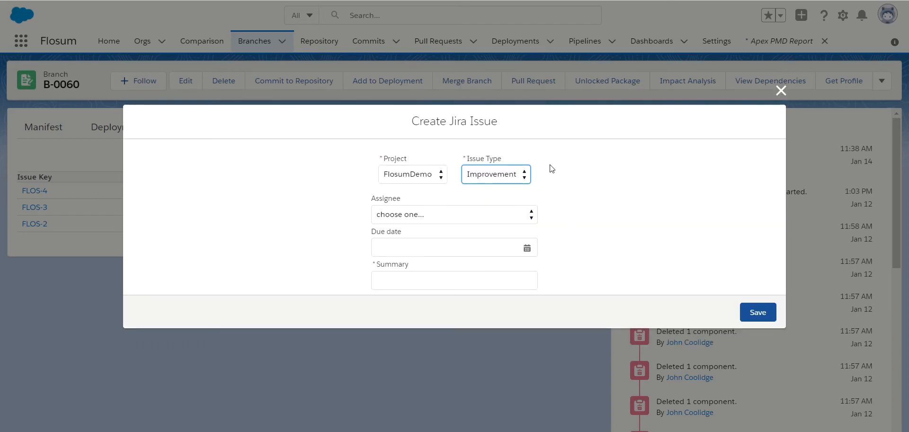
mouse_move(668, 236)
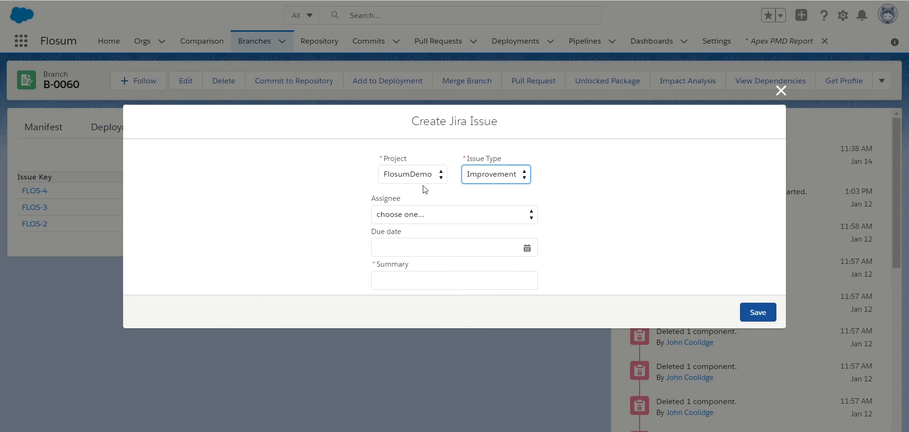
mouse_move(705, 327)
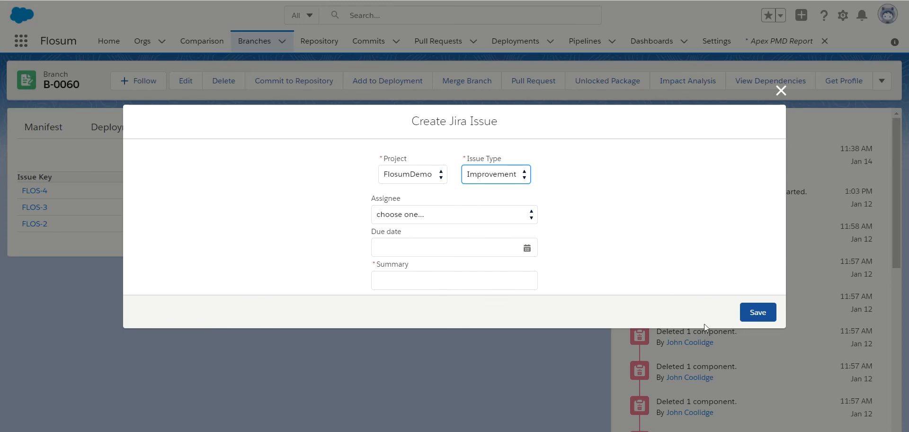
mouse_move(782, 93)
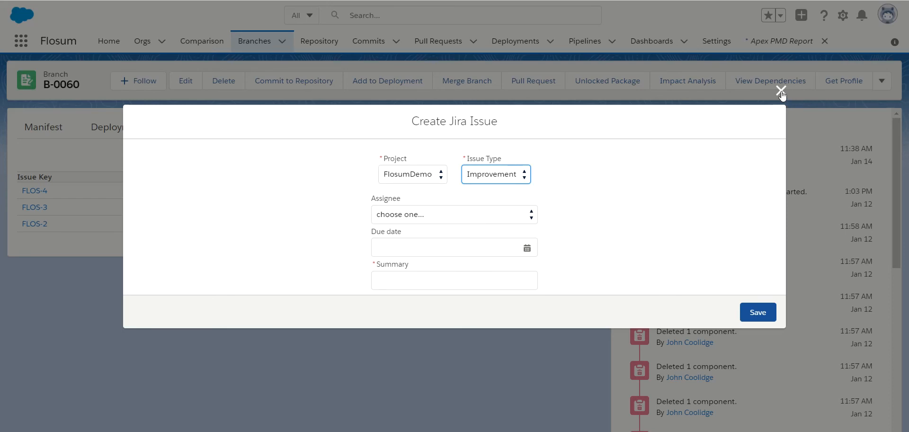
Dismiss the Create Jira Issue form without saving.
left_click(782, 90)
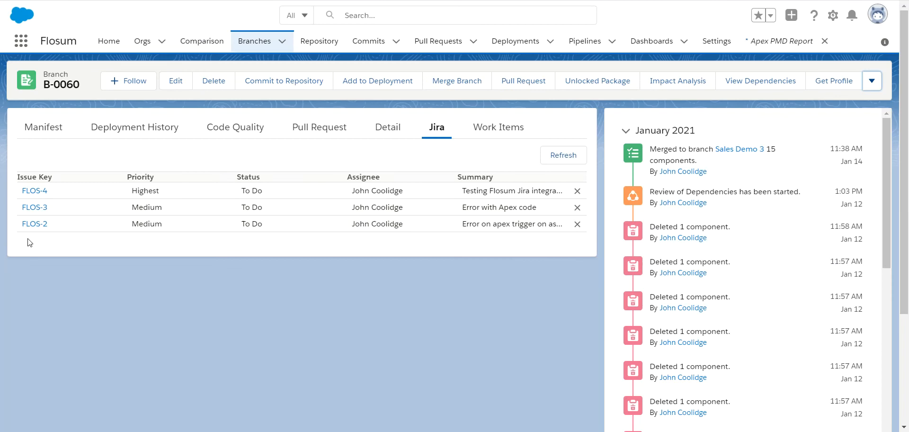
mouse_move(120, 266)
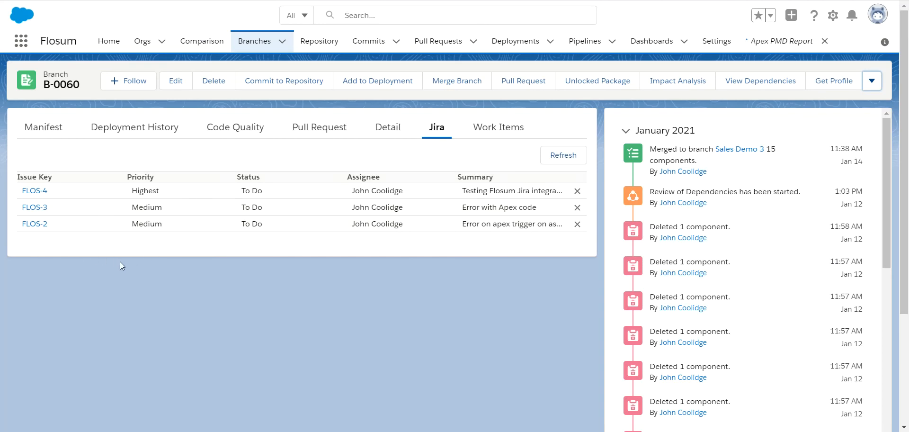
mouse_move(125, 265)
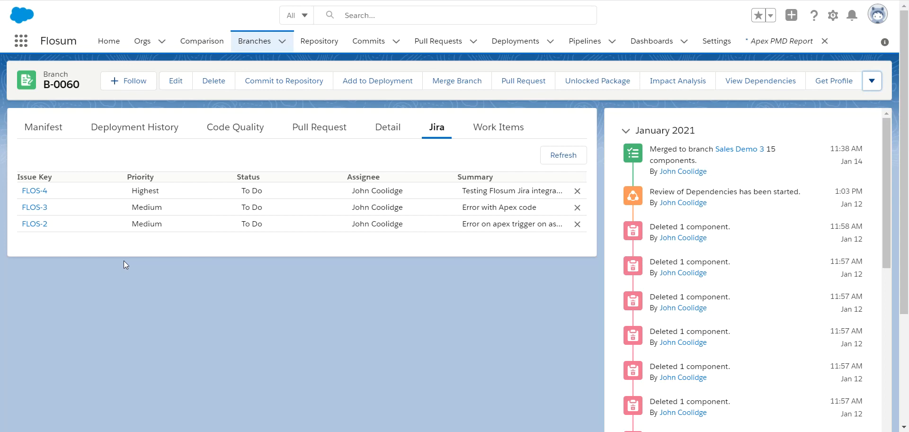
mouse_move(282, 207)
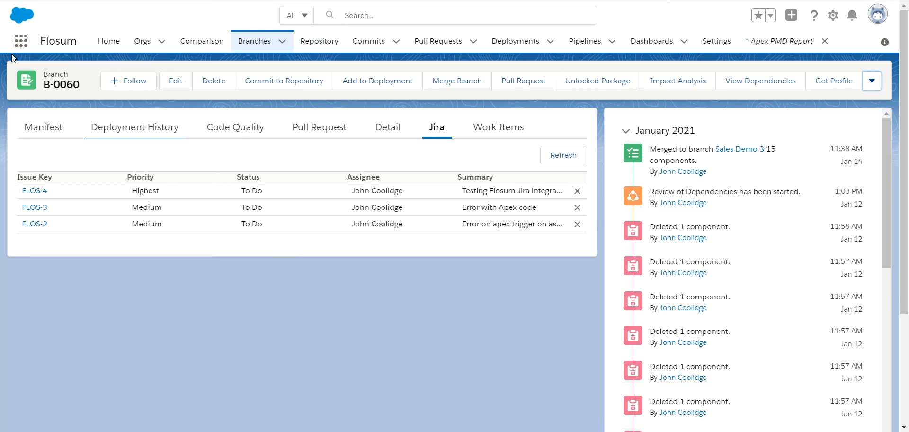
Switch to the Flosum-Jira Connector app via the App Launcher.
left_click(20, 41)
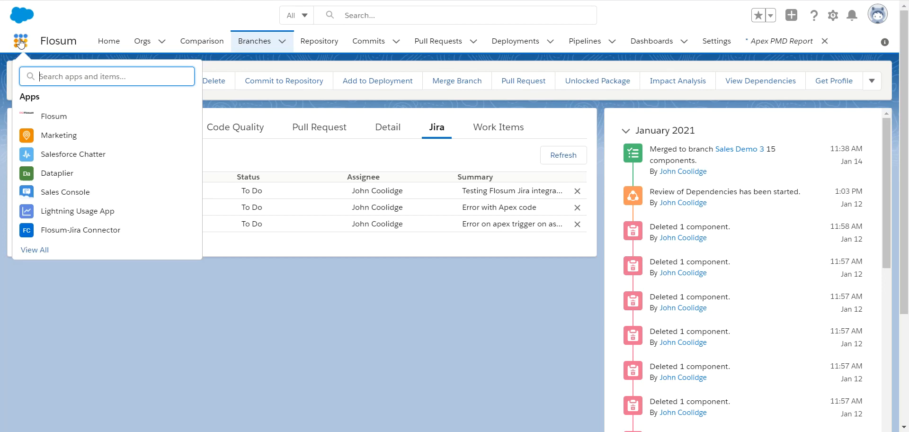
mouse_move(34, 252)
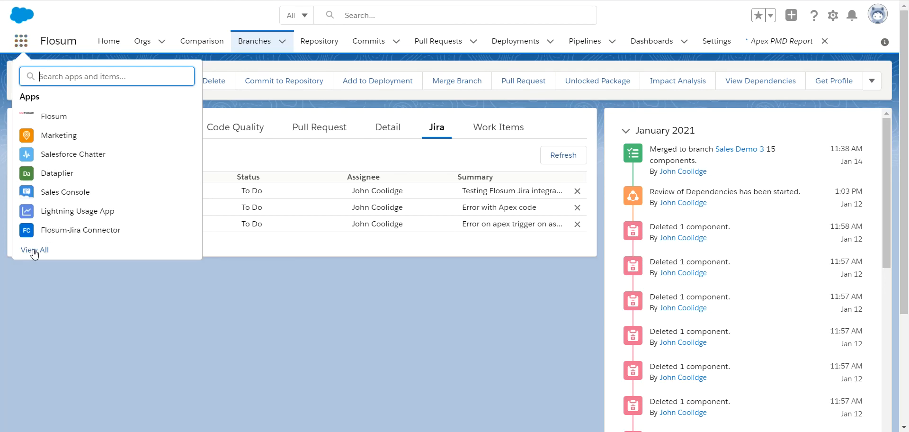
left_click(34, 250)
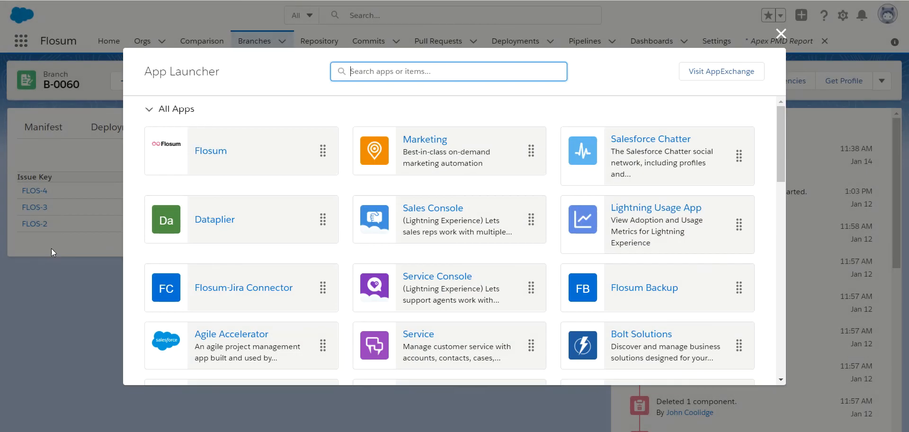
scroll("down", 3)
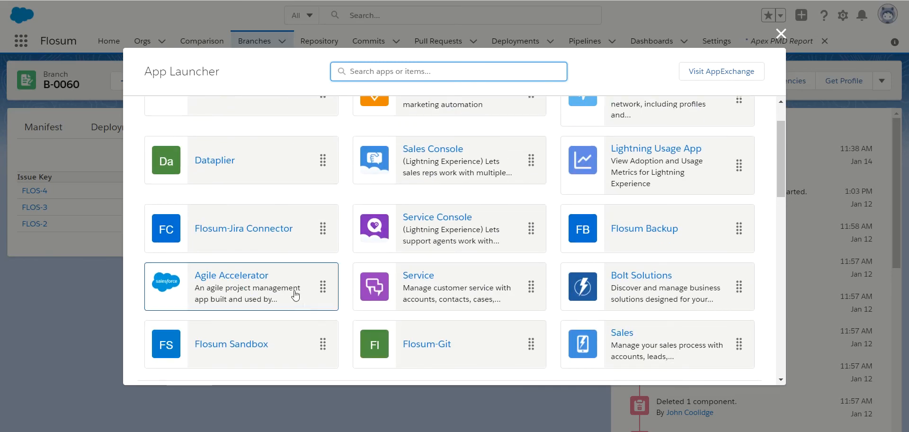
left_click(243, 228)
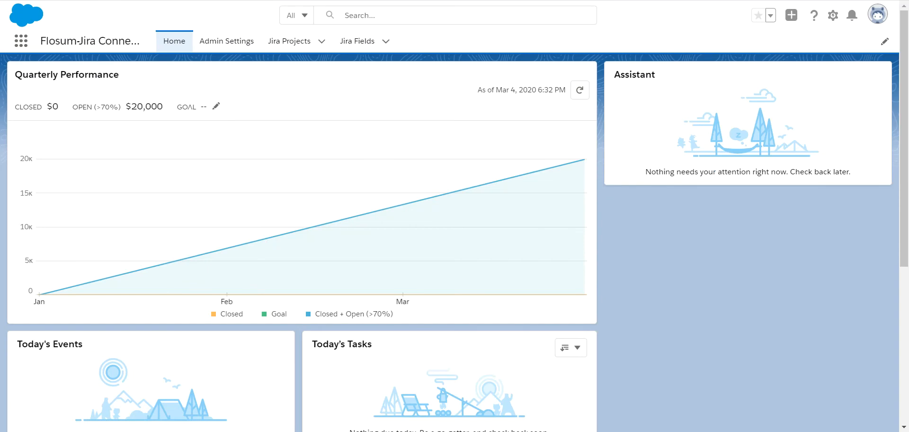
left_click(227, 41)
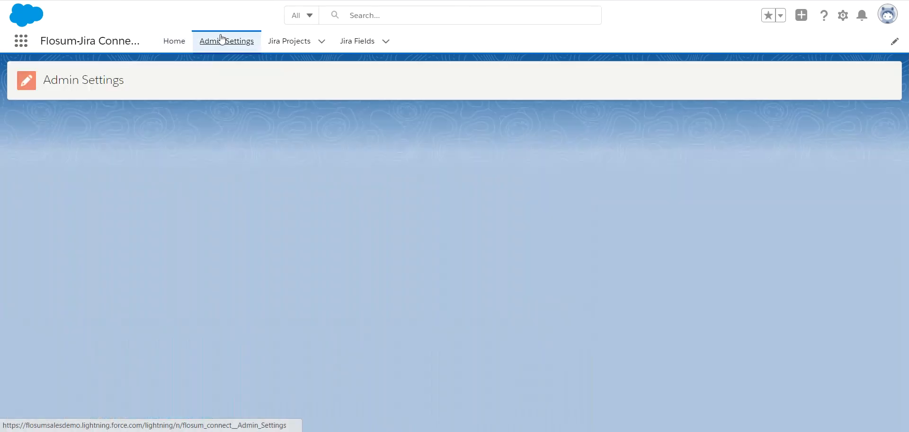
left_click(226, 41)
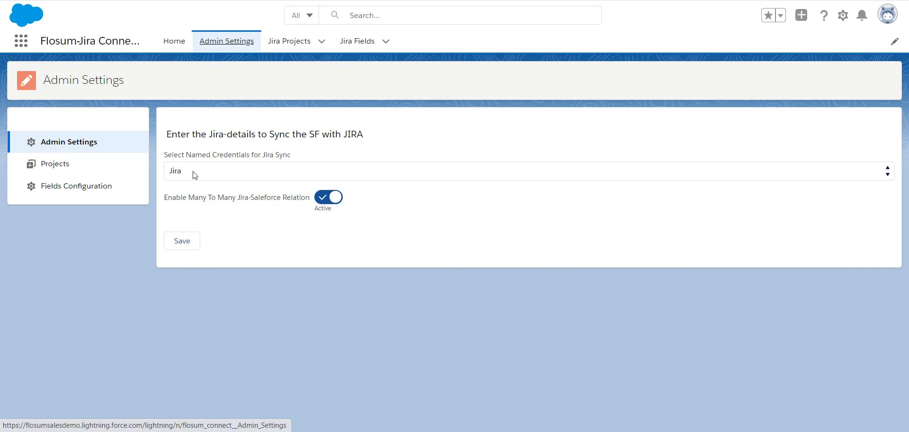
mouse_move(208, 211)
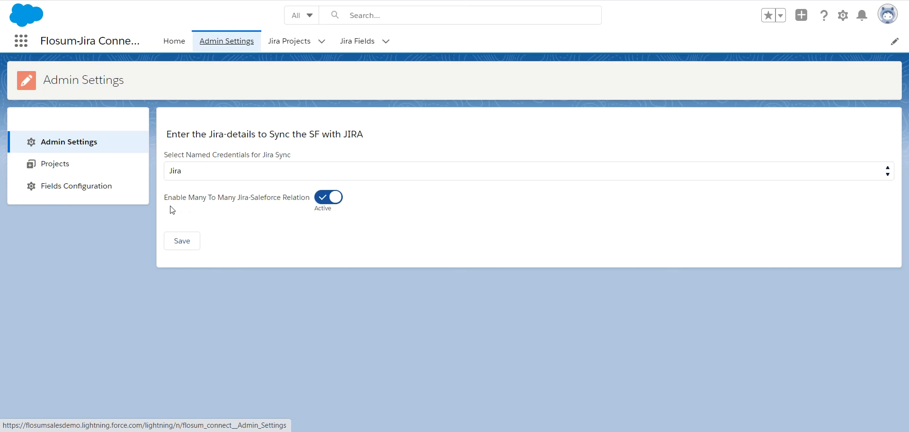
mouse_move(307, 209)
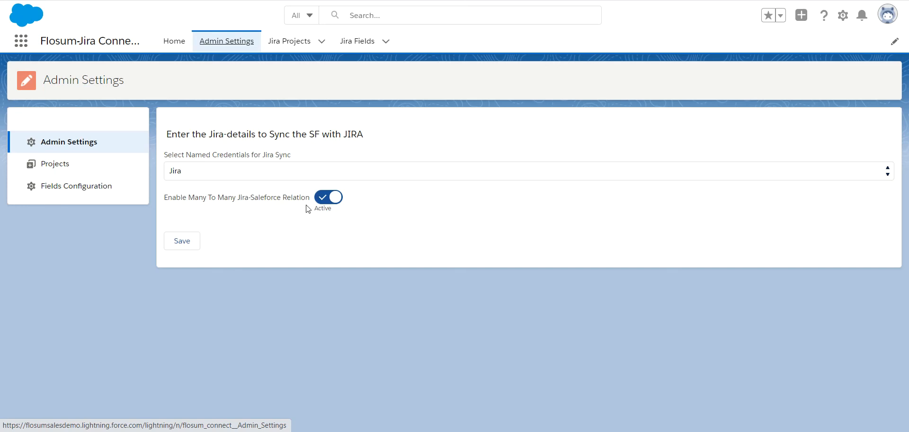
left_click(328, 196)
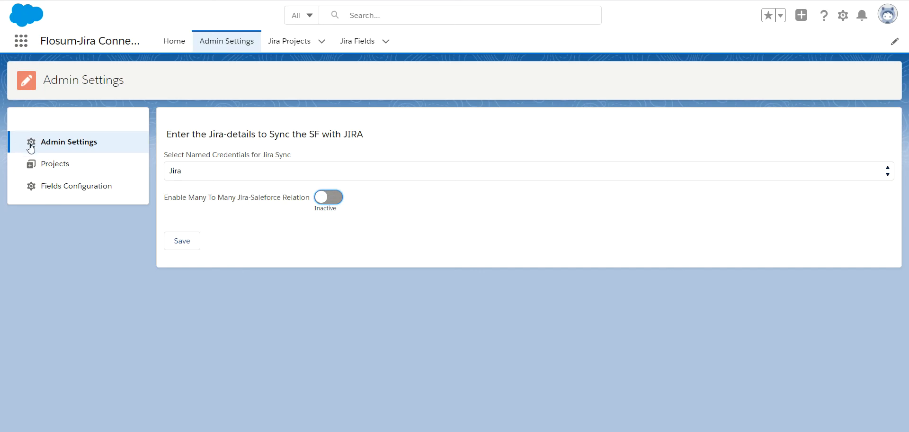
left_click(328, 196)
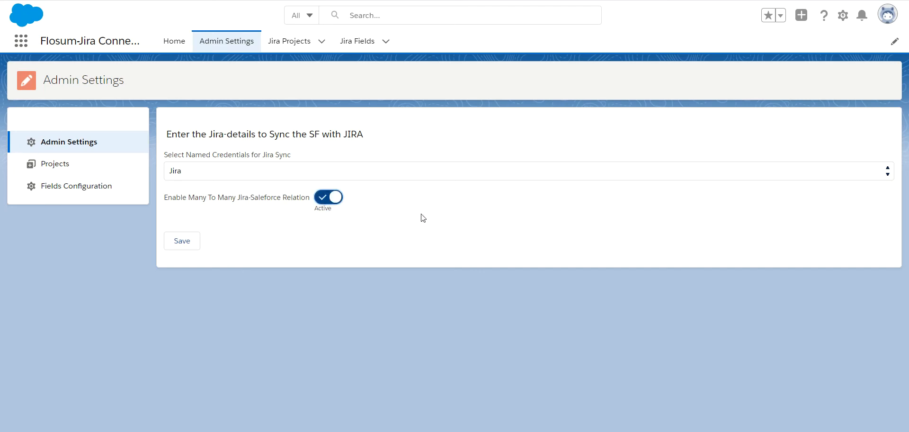
mouse_move(55, 164)
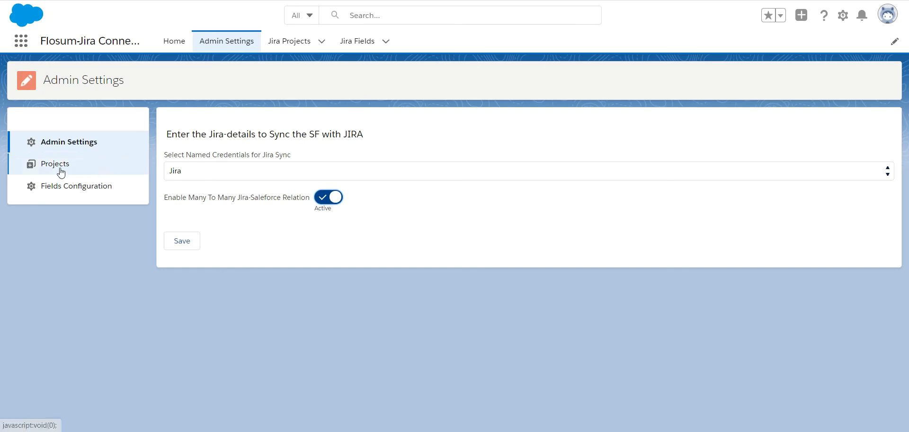
mouse_move(57, 175)
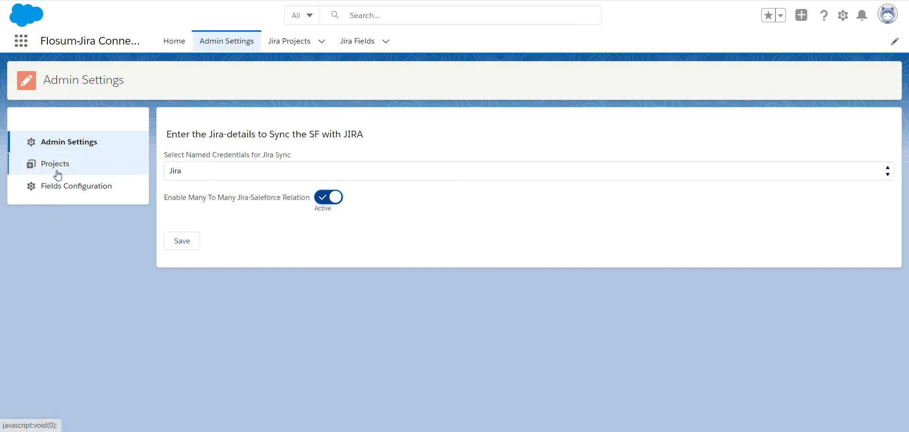
In Projects settings, keep Epic as FlosumDemo's default issue type.
left_click(55, 164)
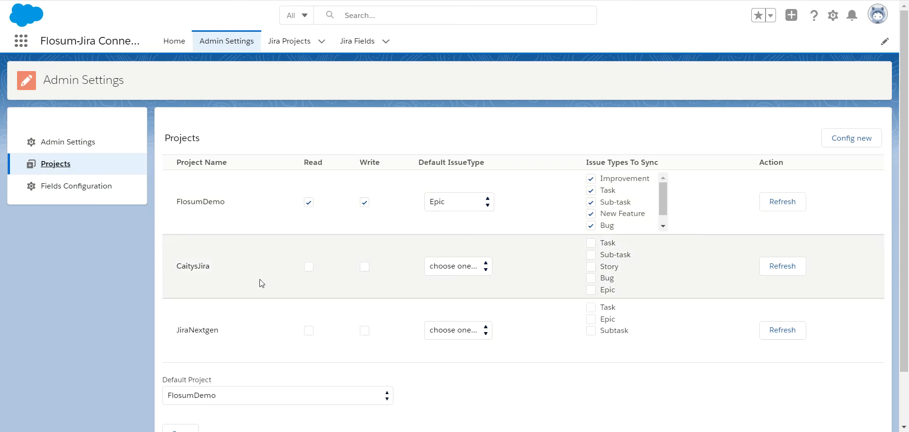
mouse_move(237, 290)
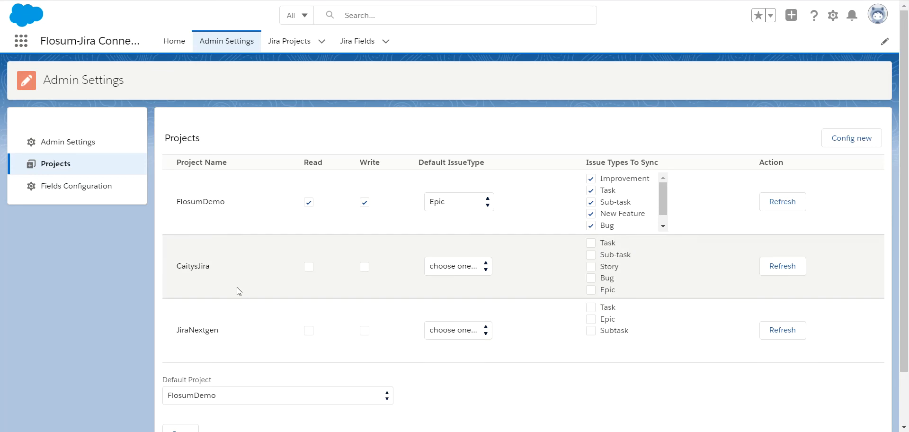
mouse_move(354, 230)
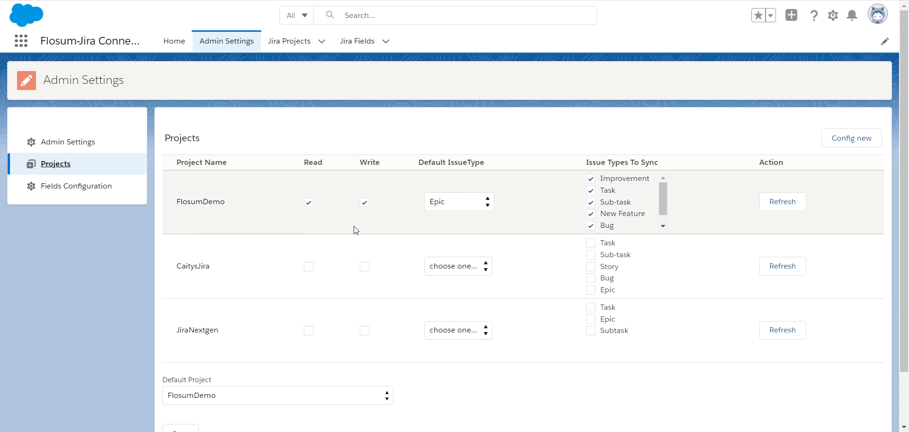
mouse_move(302, 211)
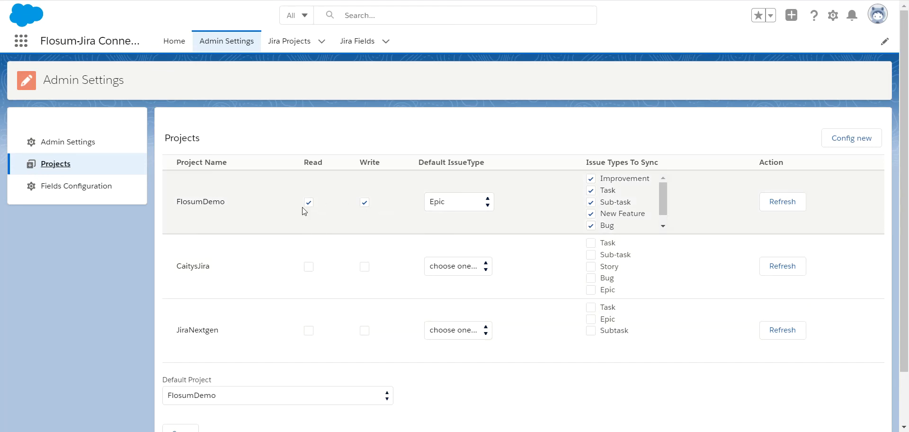
left_click(457, 200)
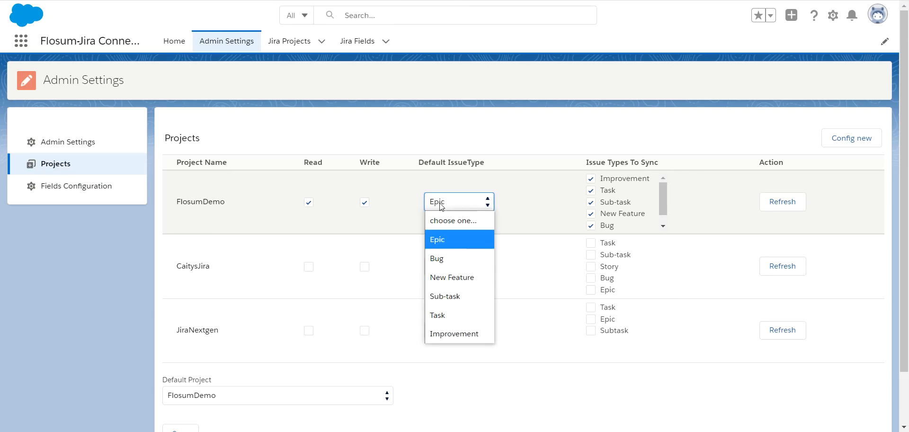
left_click(437, 239)
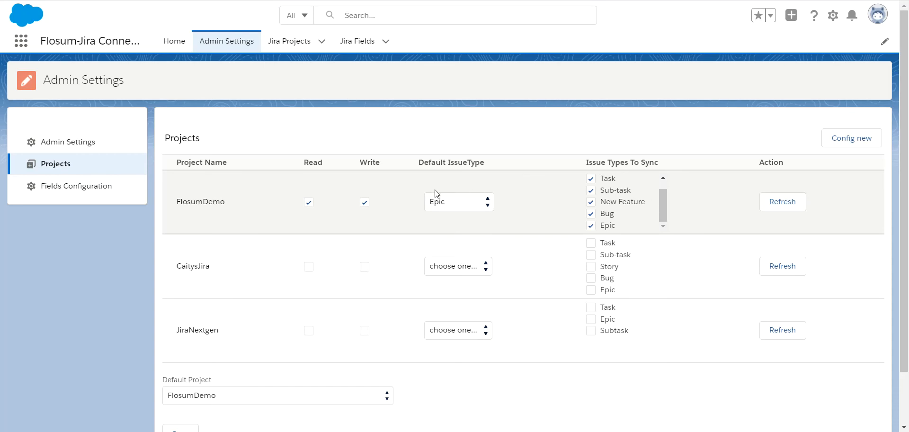
mouse_move(396, 232)
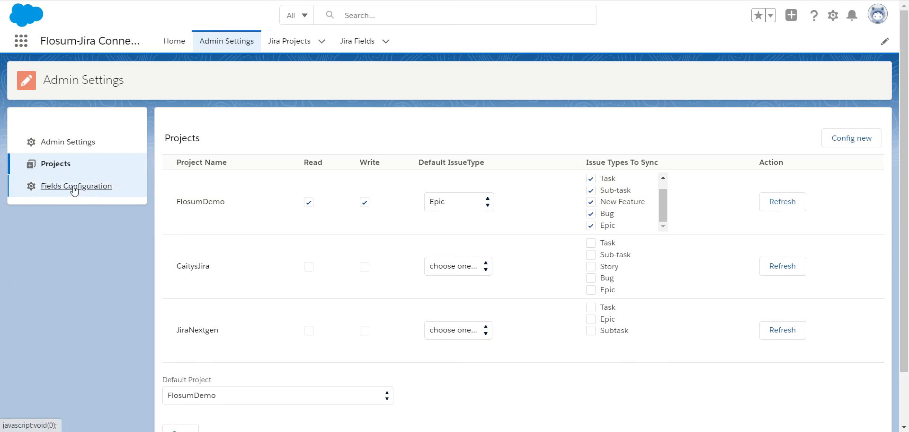
Review FlosumDemo's Improvement fields with Labels, Description and Summary checked.
left_click(77, 186)
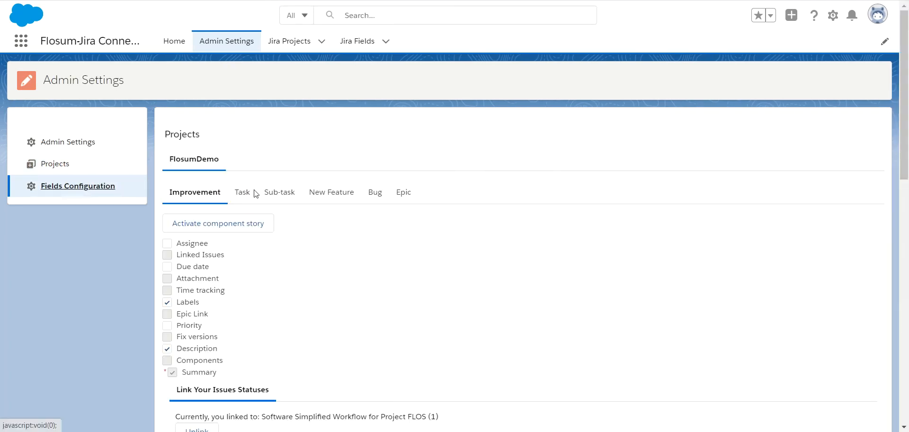
scroll("down", 3)
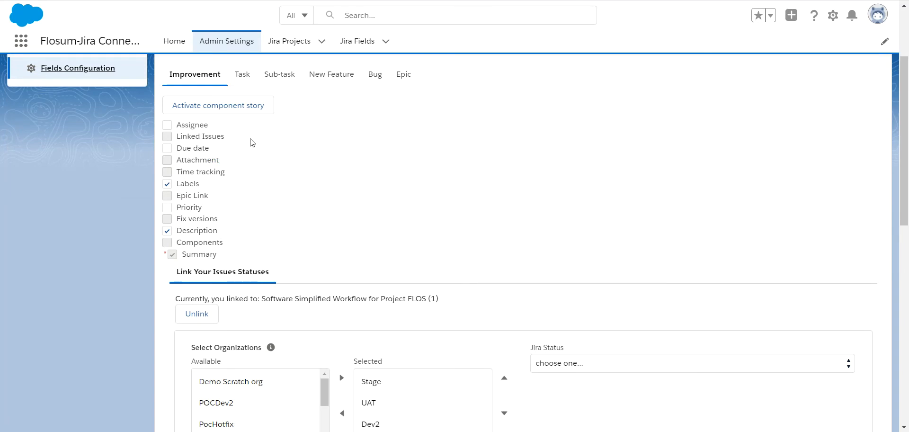
scroll("down", 3)
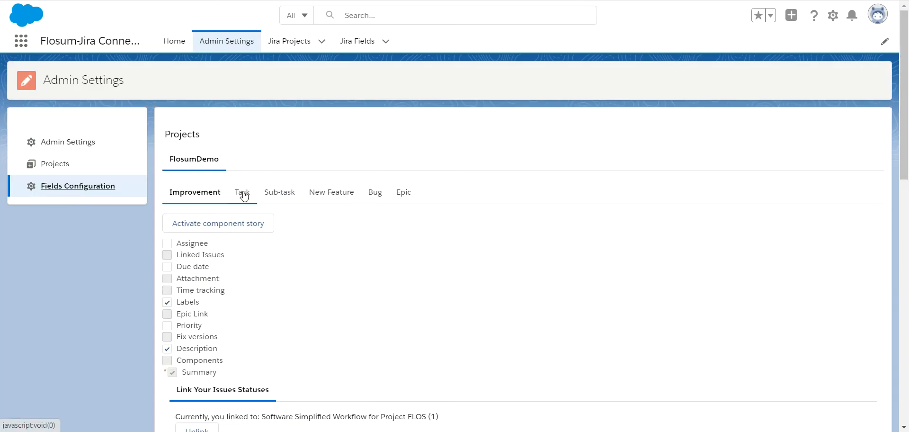
left_click(240, 192)
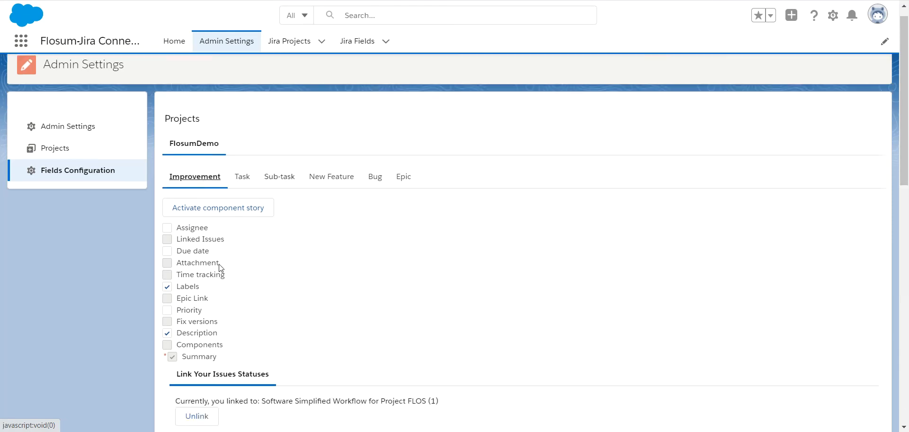
scroll("down", 3)
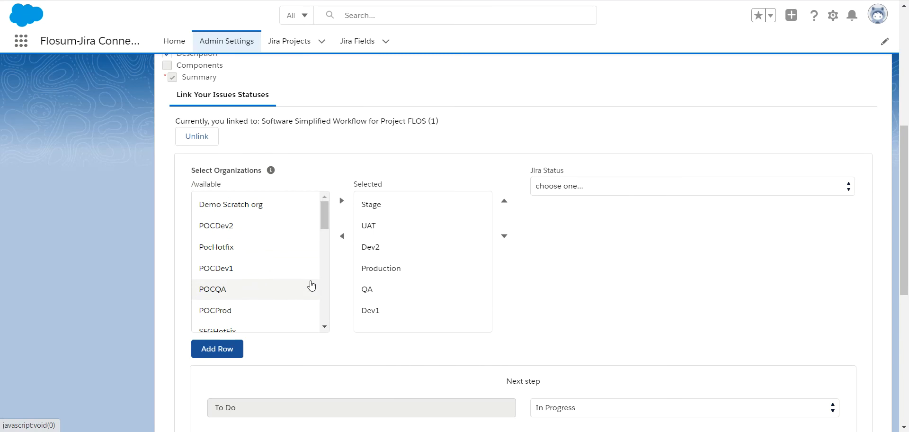
mouse_move(301, 285)
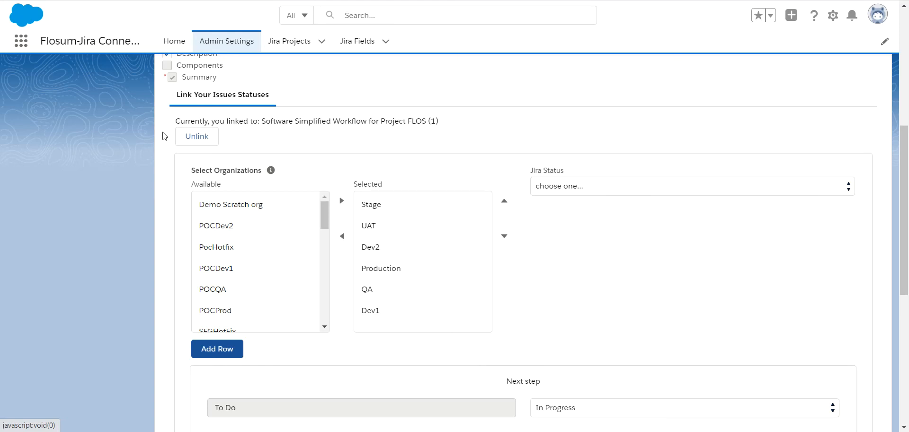
mouse_move(167, 218)
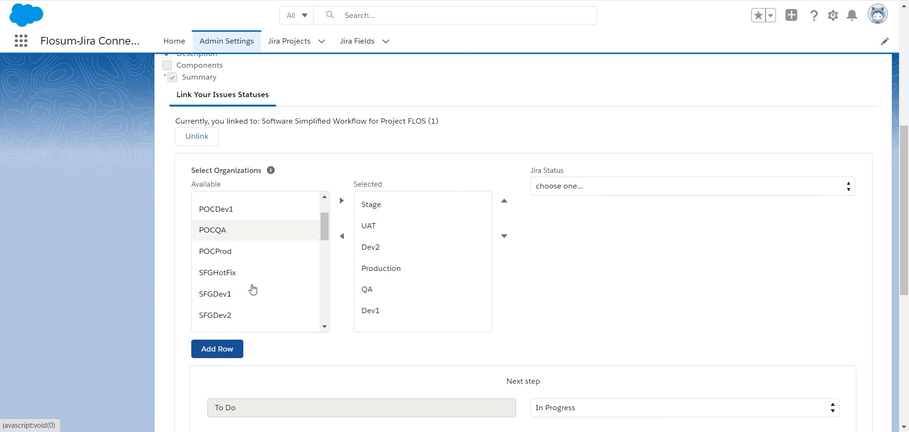
scroll("down", 3)
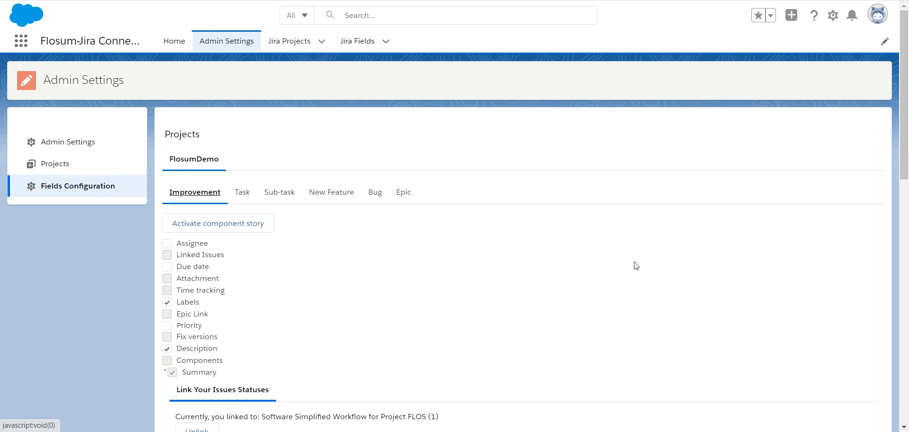
mouse_move(638, 273)
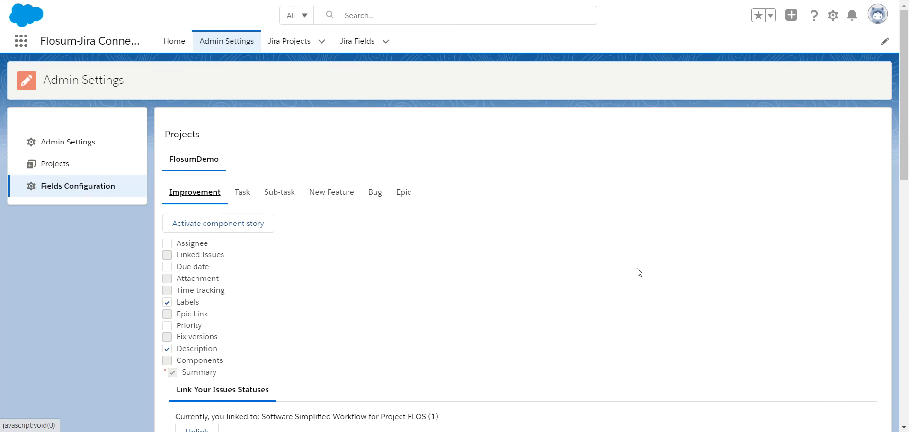
mouse_move(334, 260)
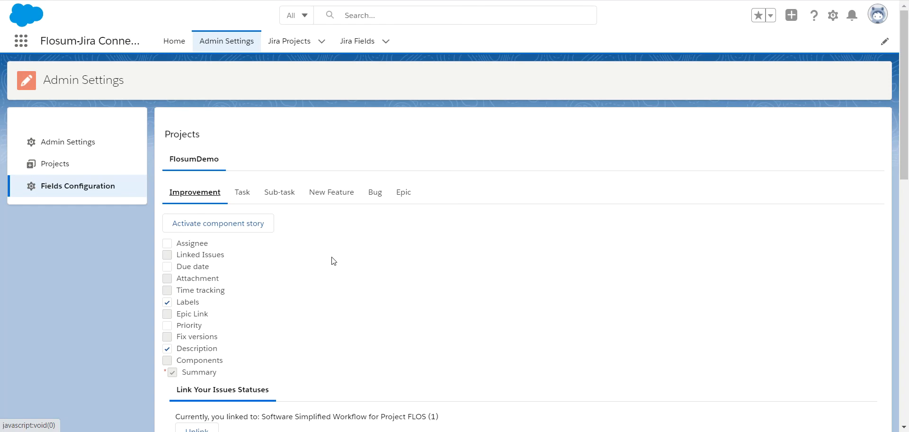
mouse_move(369, 252)
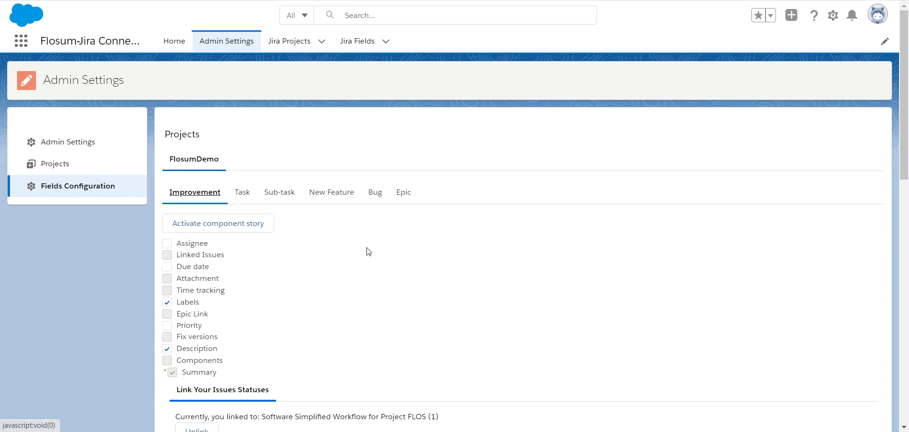